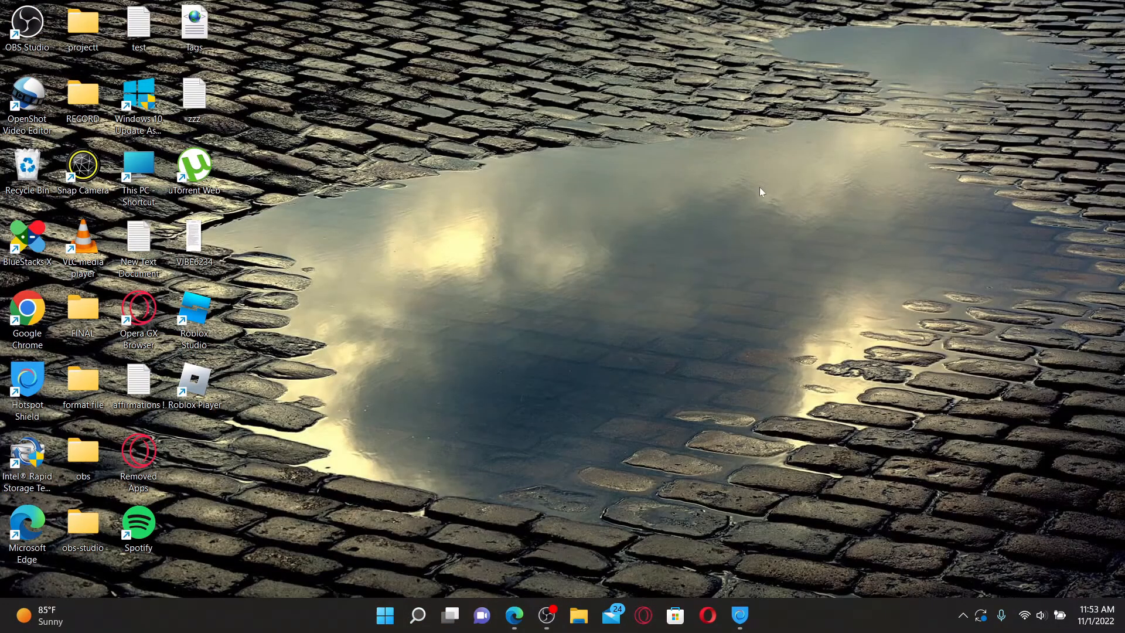
mouse_move(409, 483)
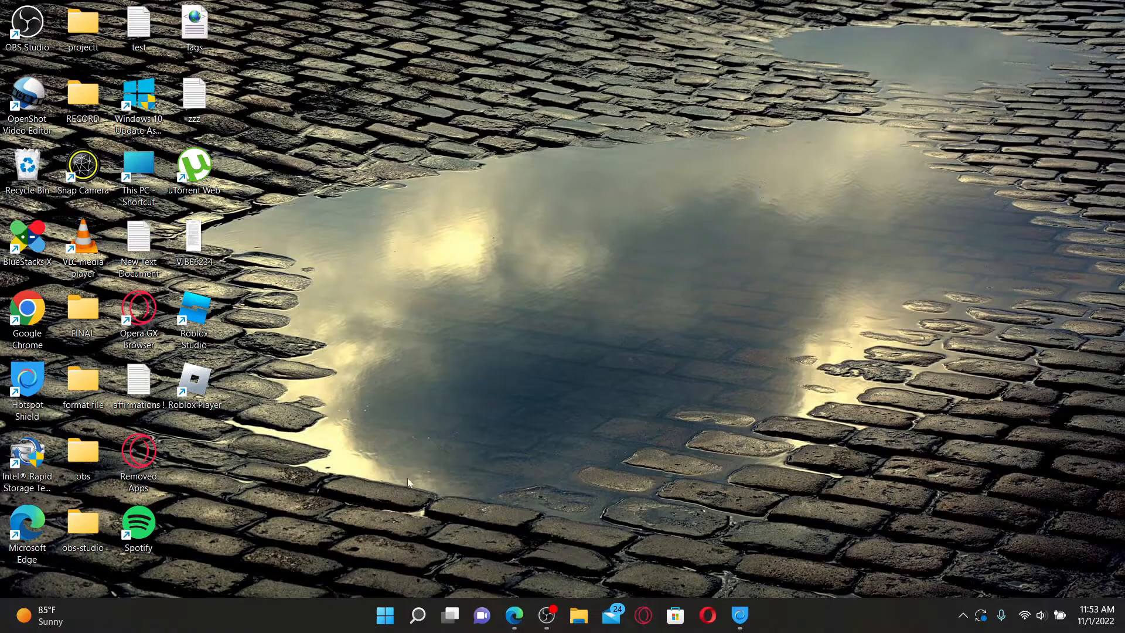
mouse_move(516, 617)
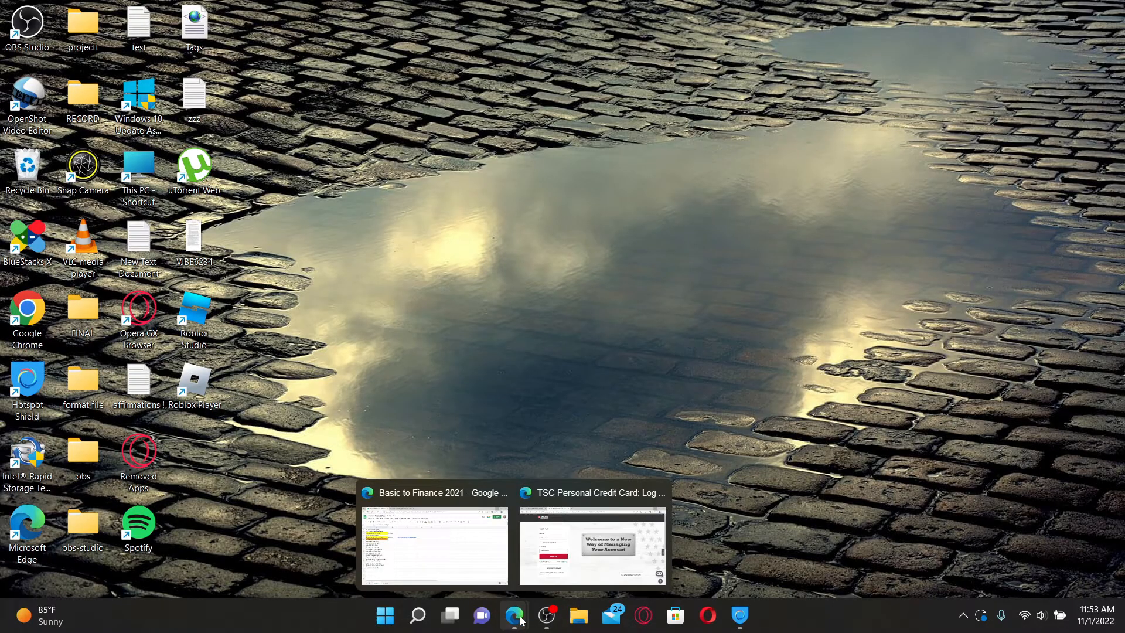
- Bring the Edge window with the Exxon credit card login search results to the front
left_click(514, 614)
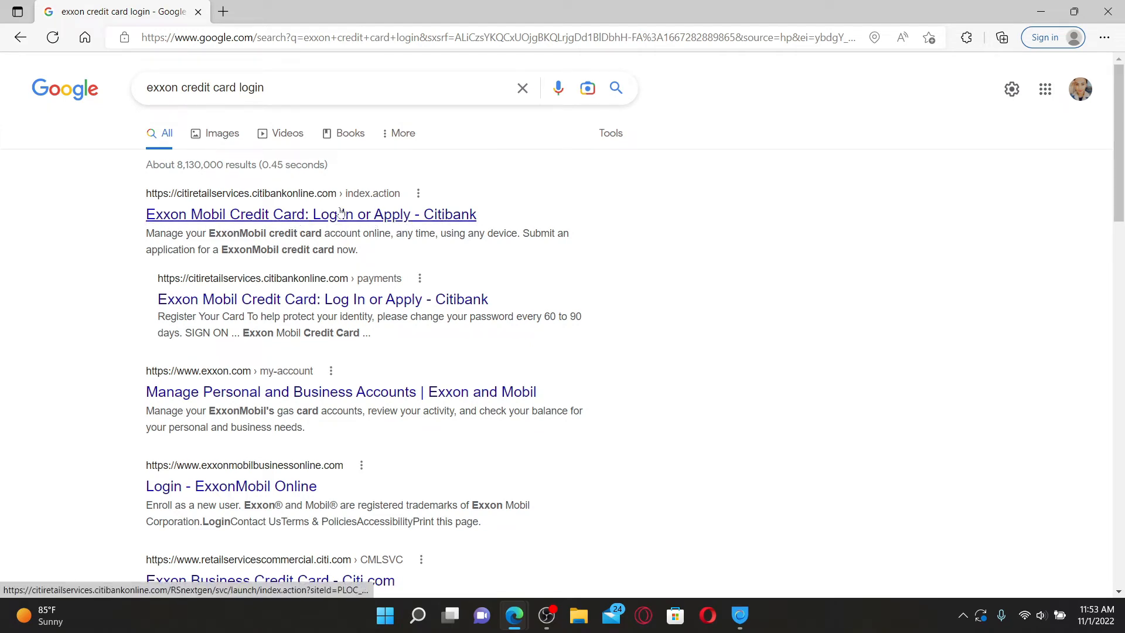
- Go to the 'Exxon Mobil Credit Card: Log In or Apply - Citibank' result
left_click(310, 213)
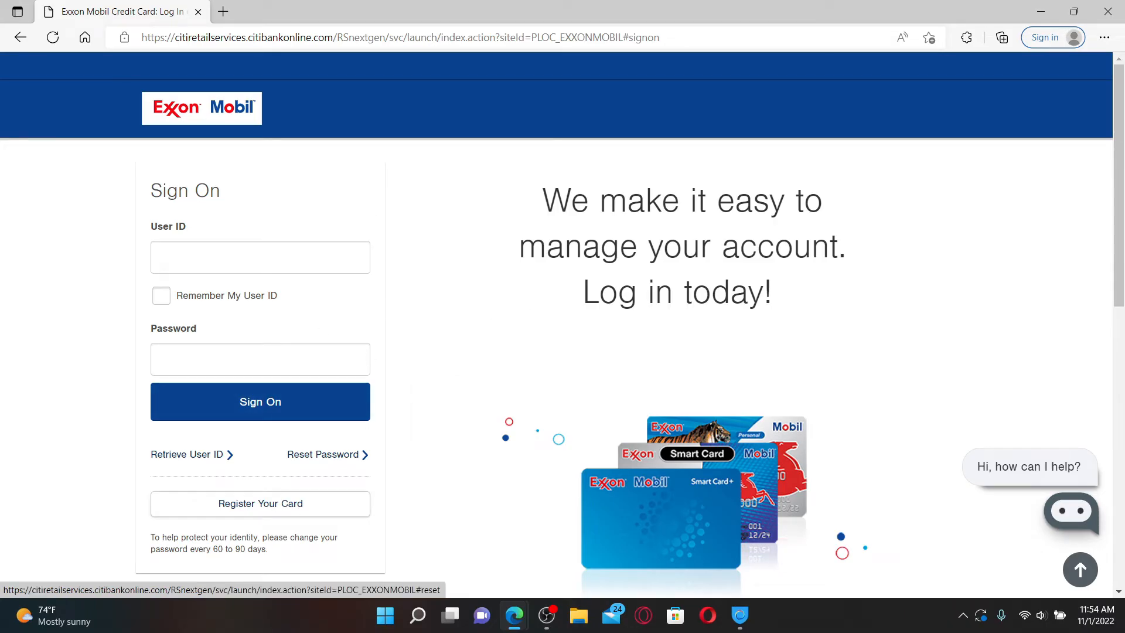
- Enter the User ID on the Citibank sign-on form
left_click(260, 257)
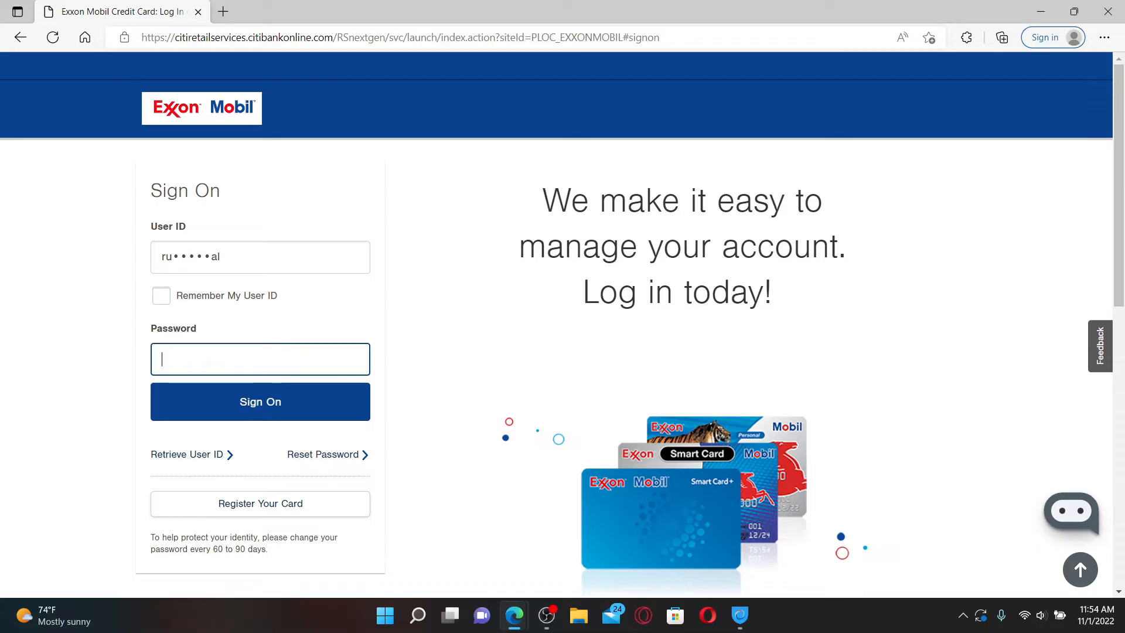
- Enter the password so both credentials are filled in, without signing on
type("••••••••")
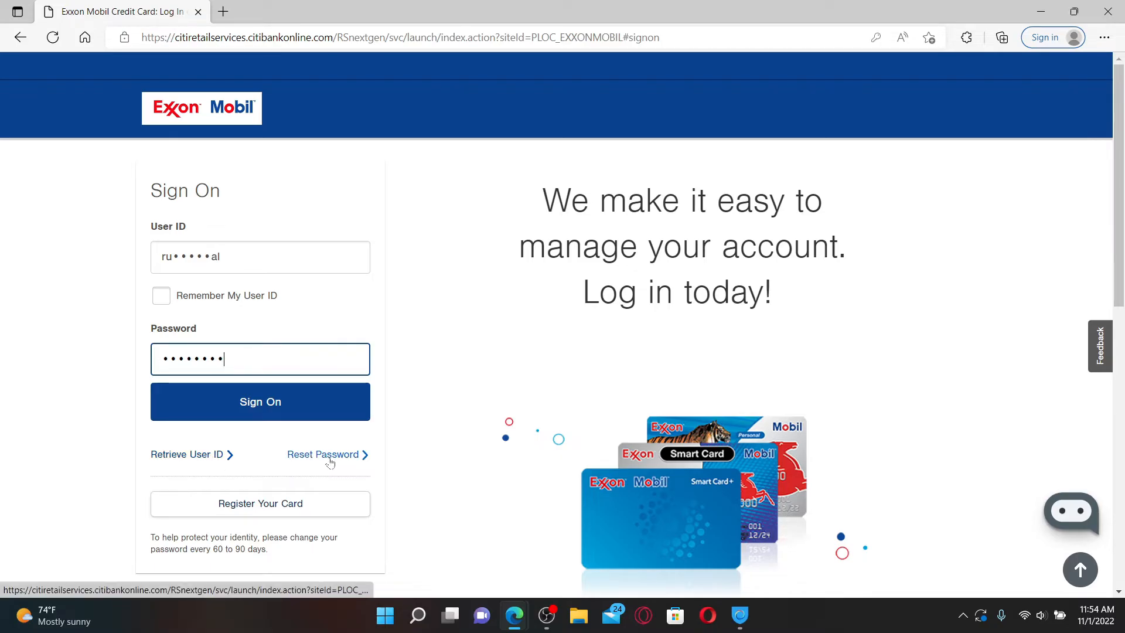
mouse_move(325, 459)
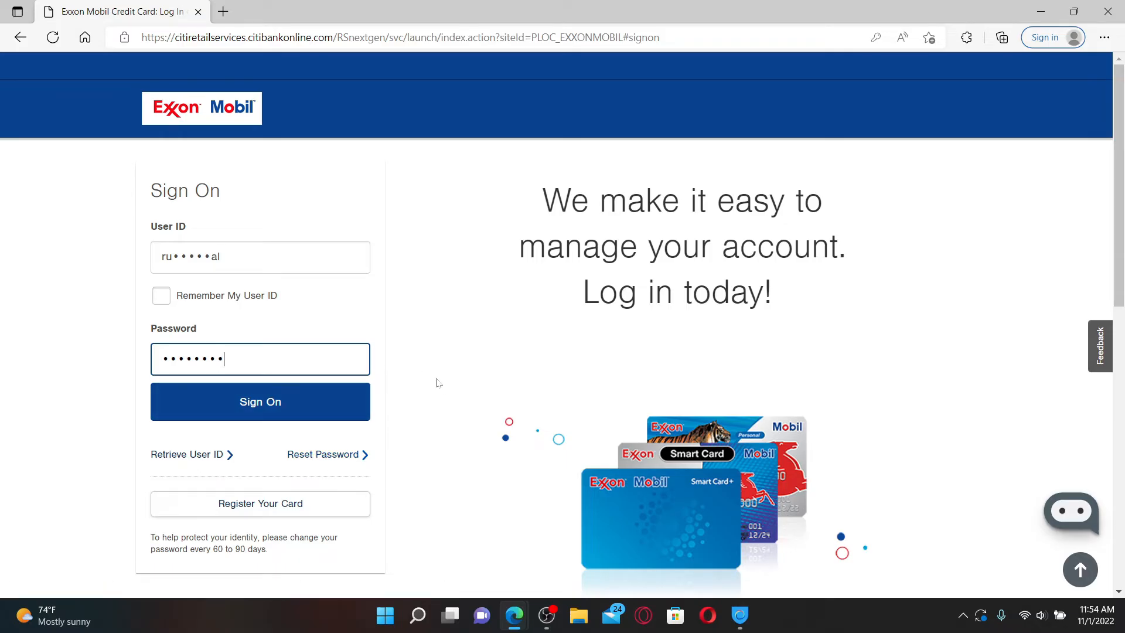
mouse_move(474, 450)
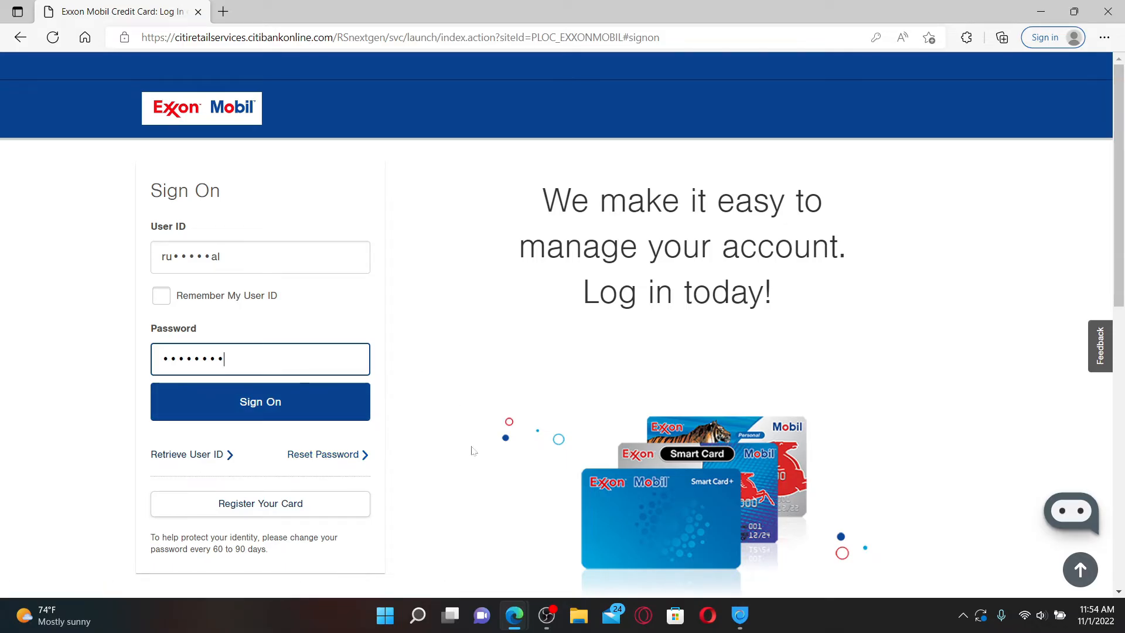
mouse_move(281, 511)
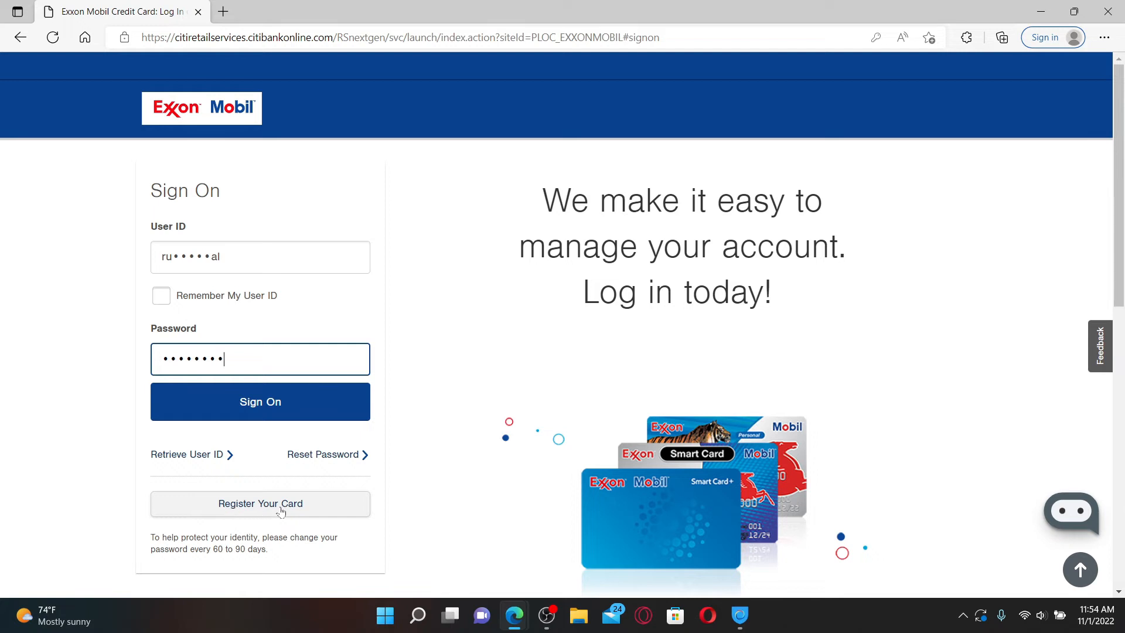